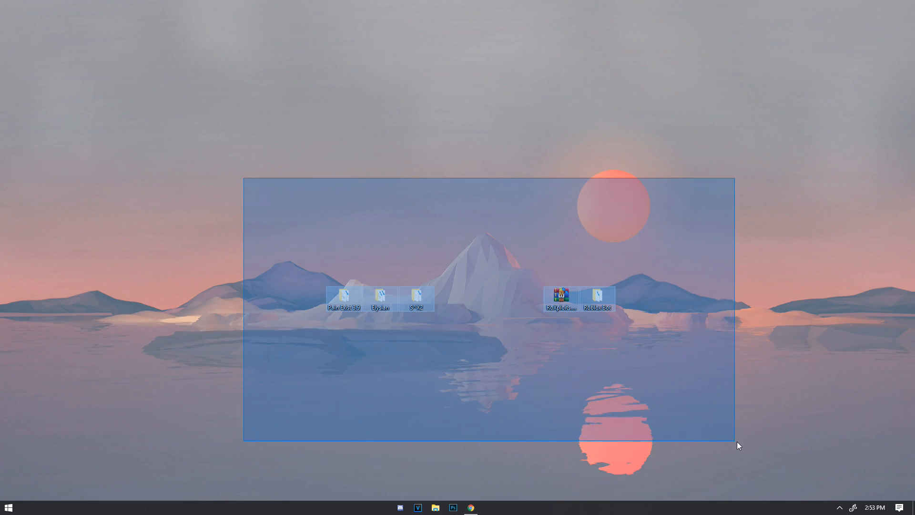
Bring the RBX.gg site up in Chrome from the desktop.
left_click(378, 268)
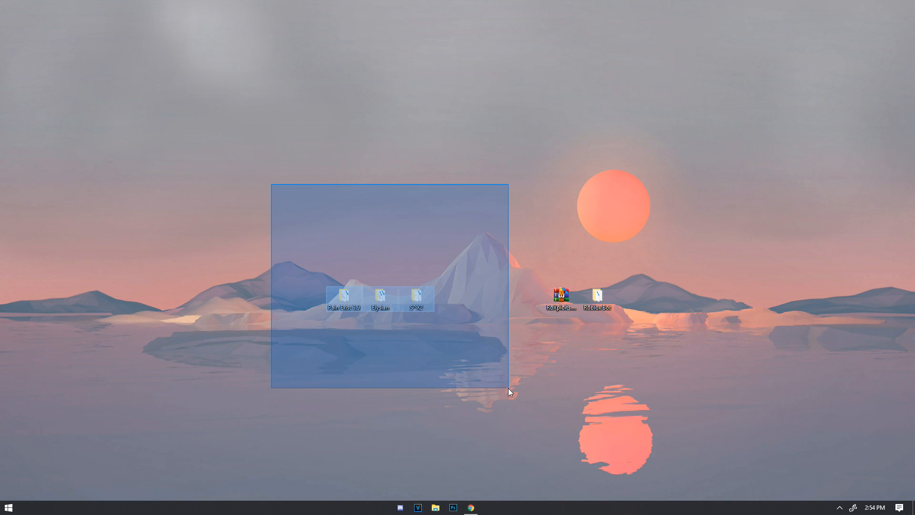
left_click(237, 225)
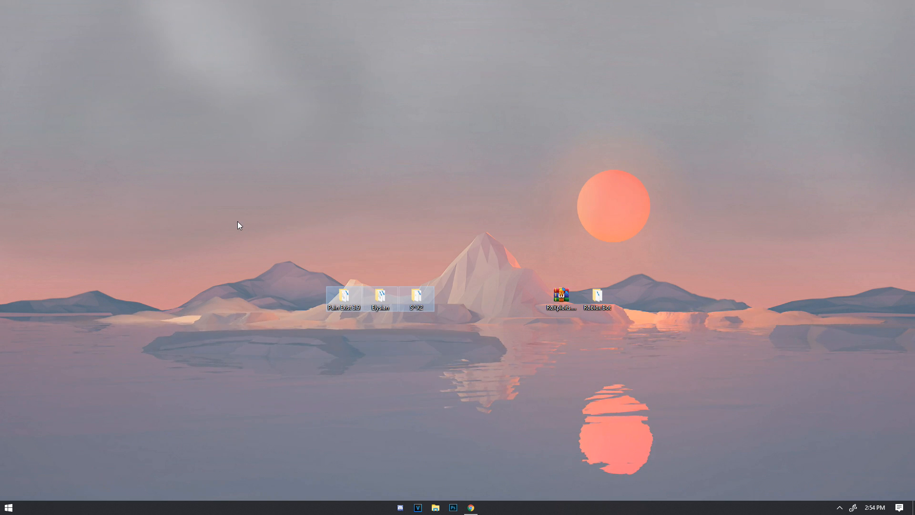
mouse_move(196, 174)
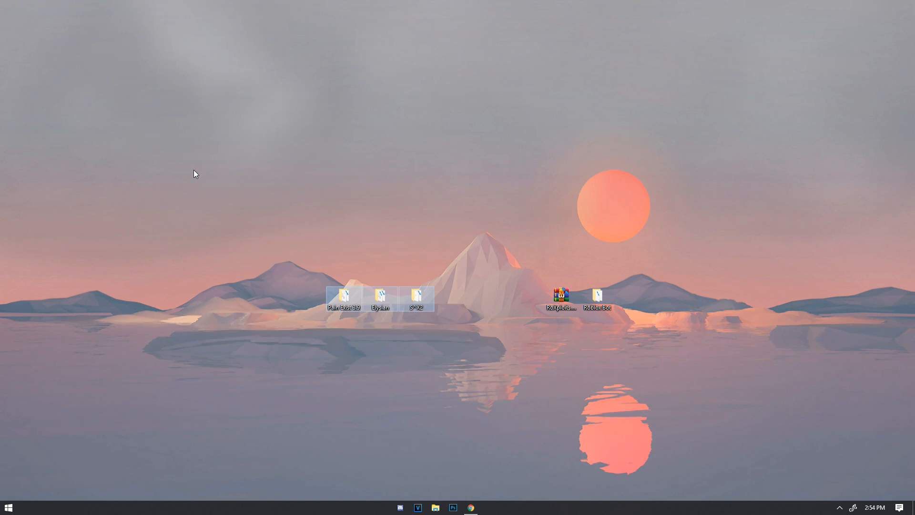
mouse_move(393, 232)
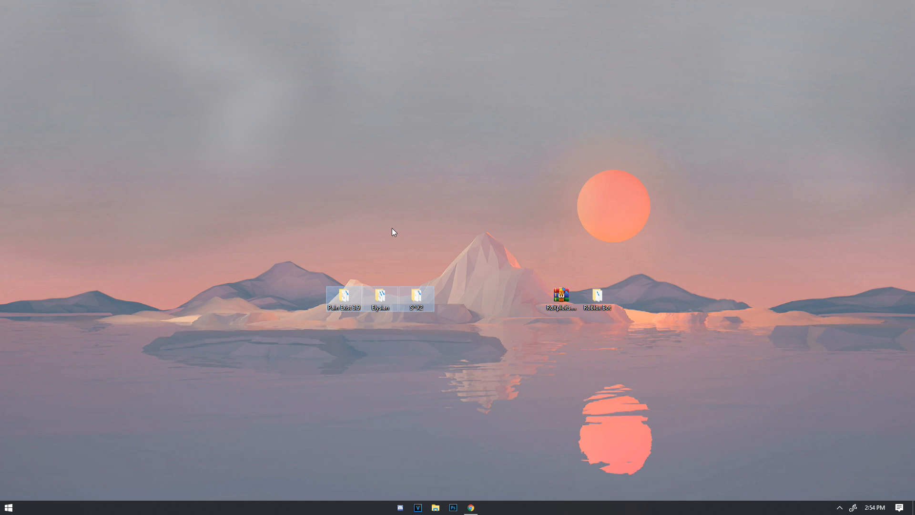
mouse_move(463, 287)
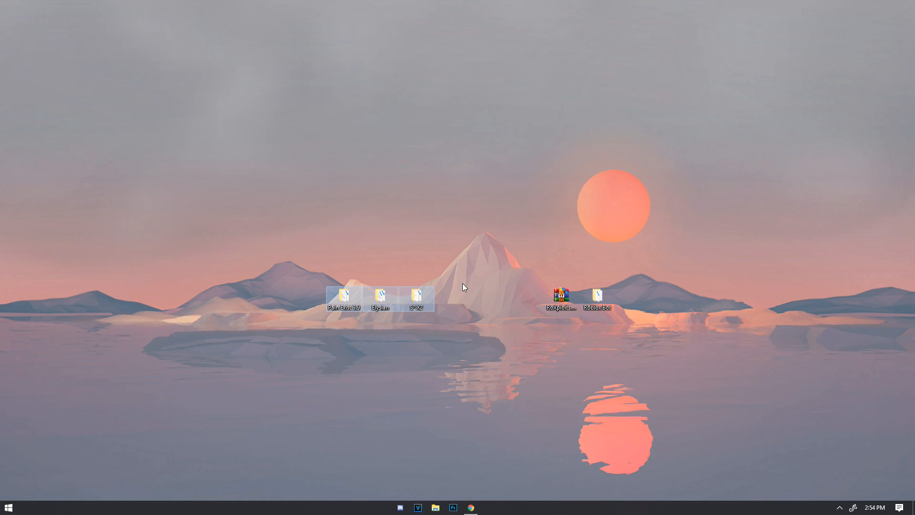
left_click(464, 272)
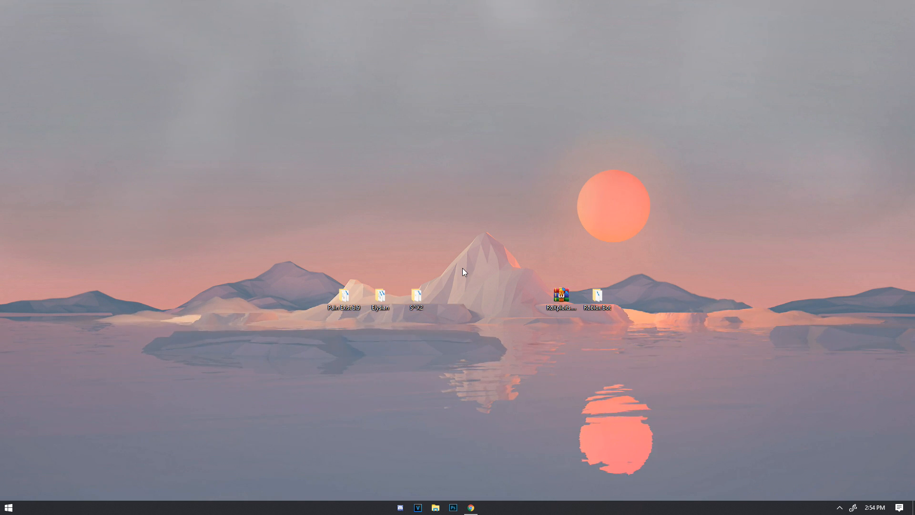
left_click(470, 506)
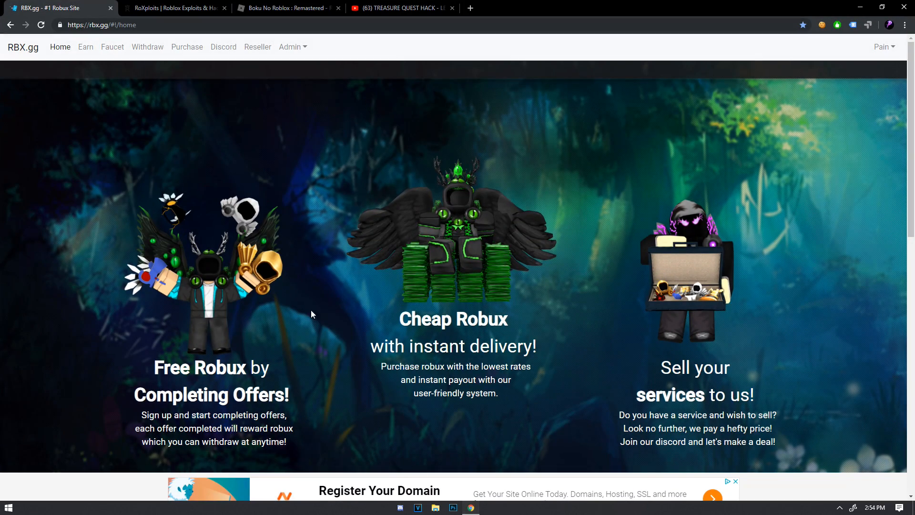
mouse_move(109, 70)
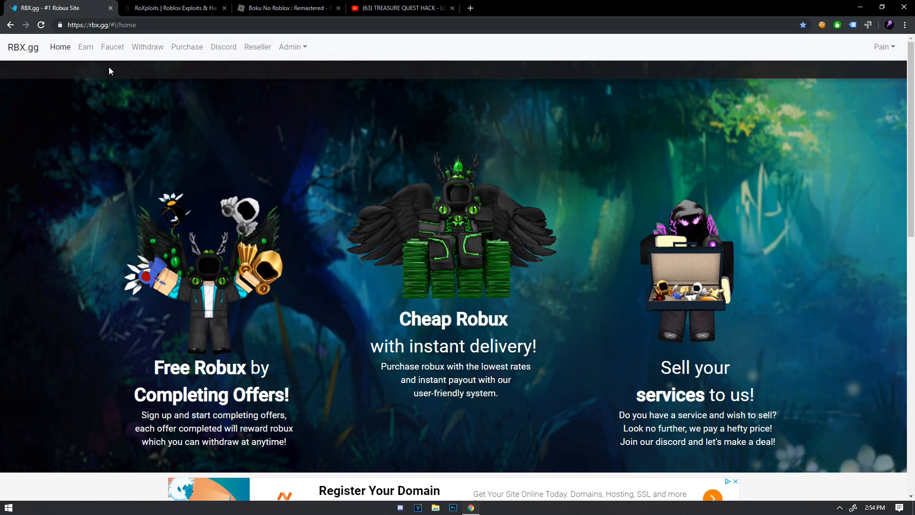
Look over the Earn Robux offer wall, then show the Withdraw ROBUX page with stock and balance.
left_click(85, 46)
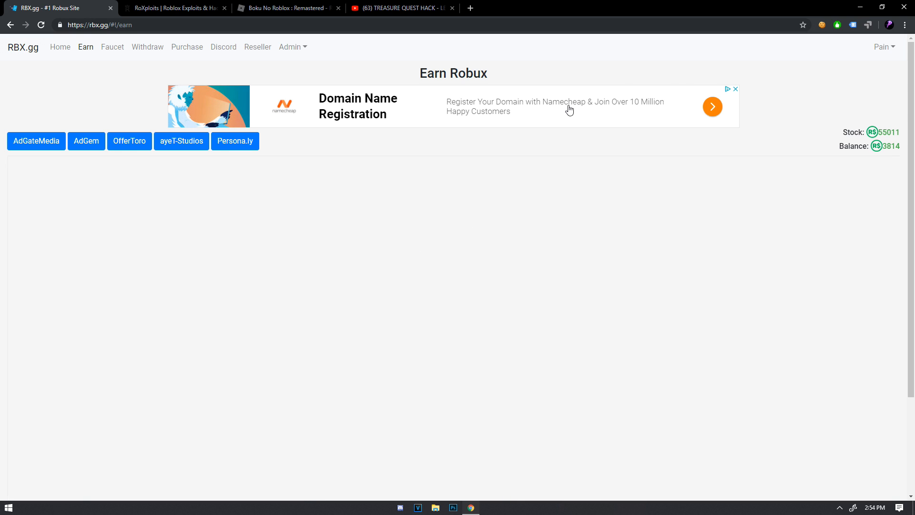
scroll("down", 3)
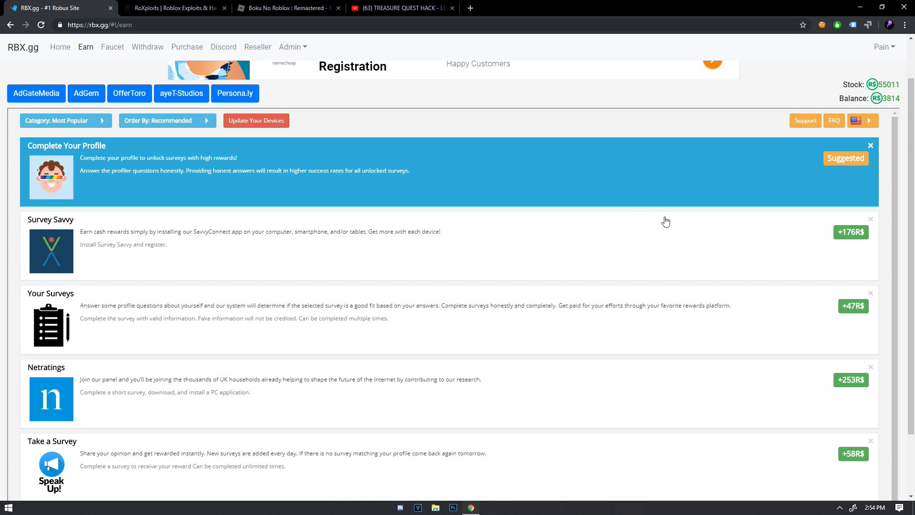
scroll("up", 3)
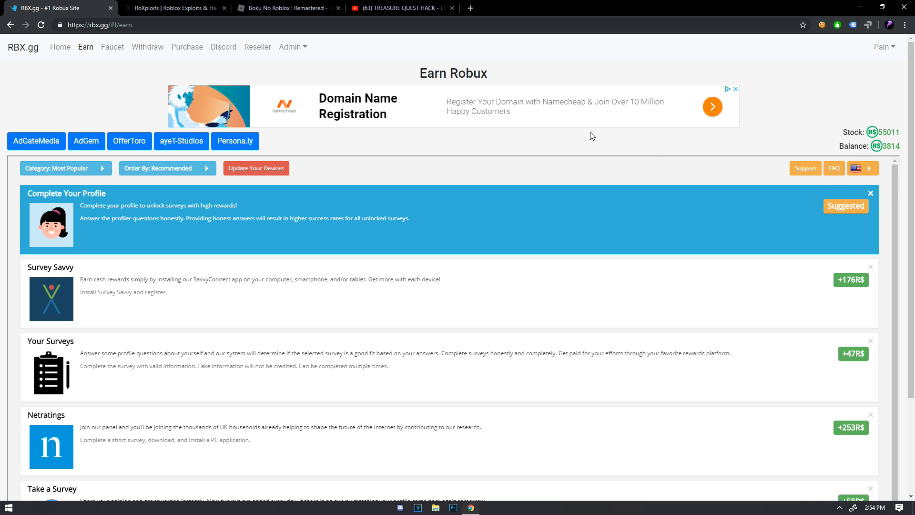
left_click(147, 47)
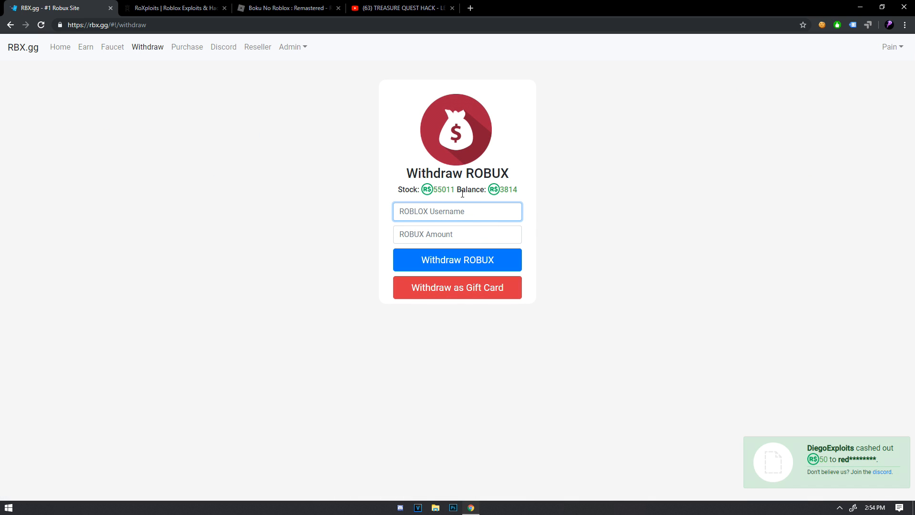
mouse_move(438, 191)
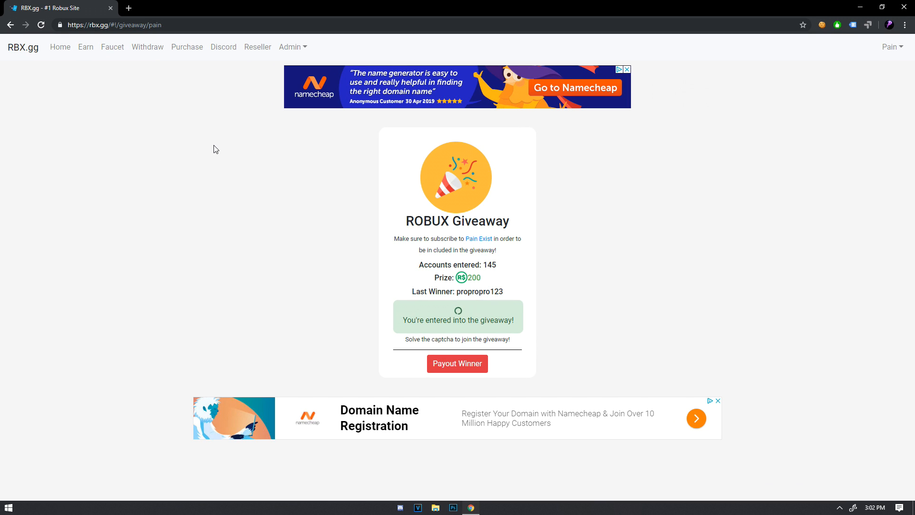
mouse_move(237, 157)
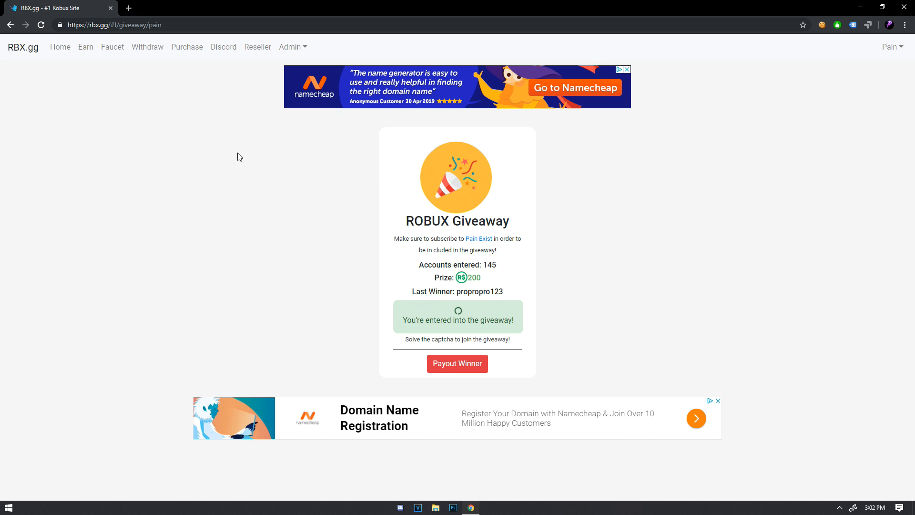
mouse_move(328, 206)
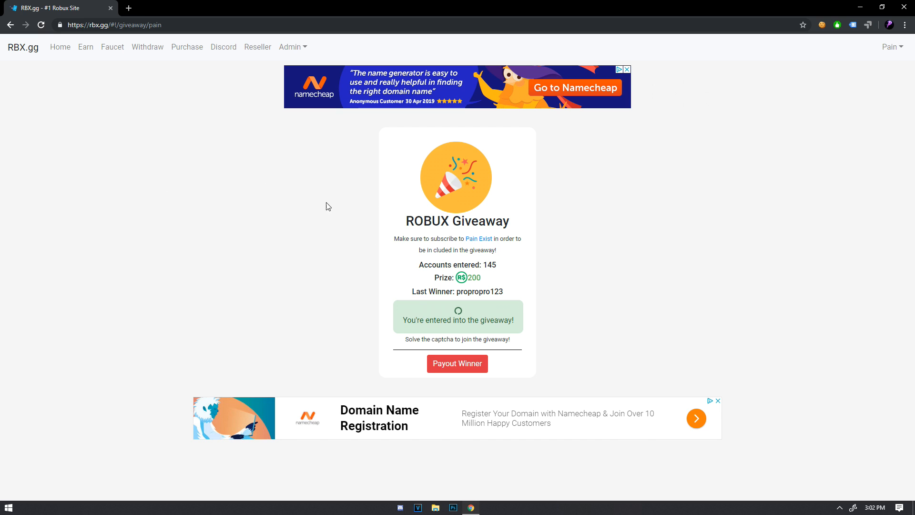
mouse_move(401, 256)
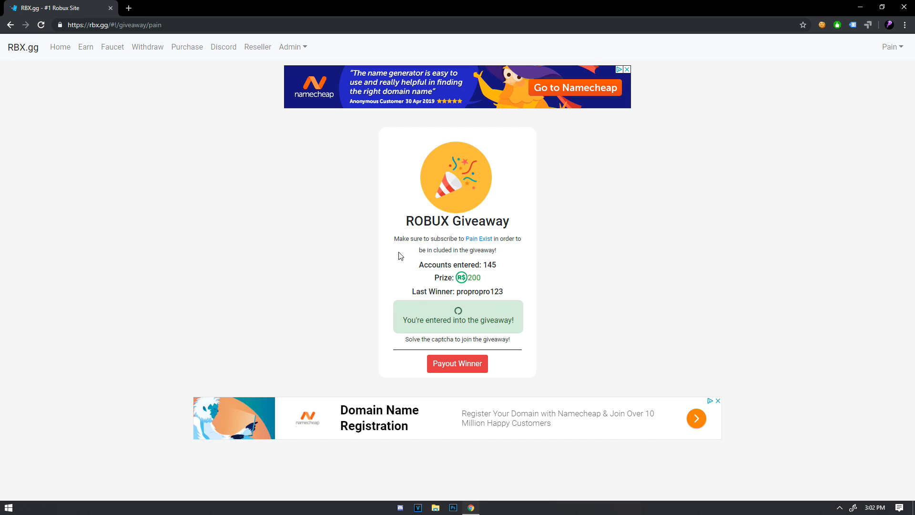
mouse_move(326, 254)
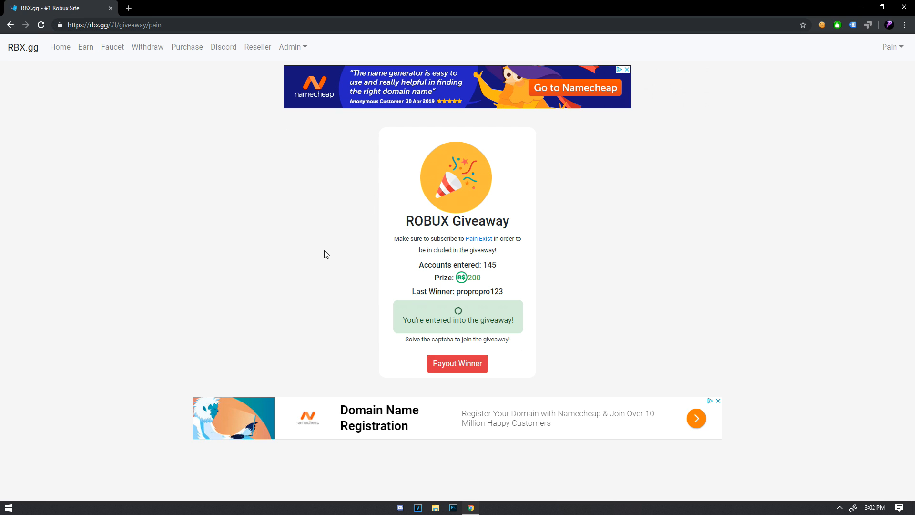
mouse_move(230, 152)
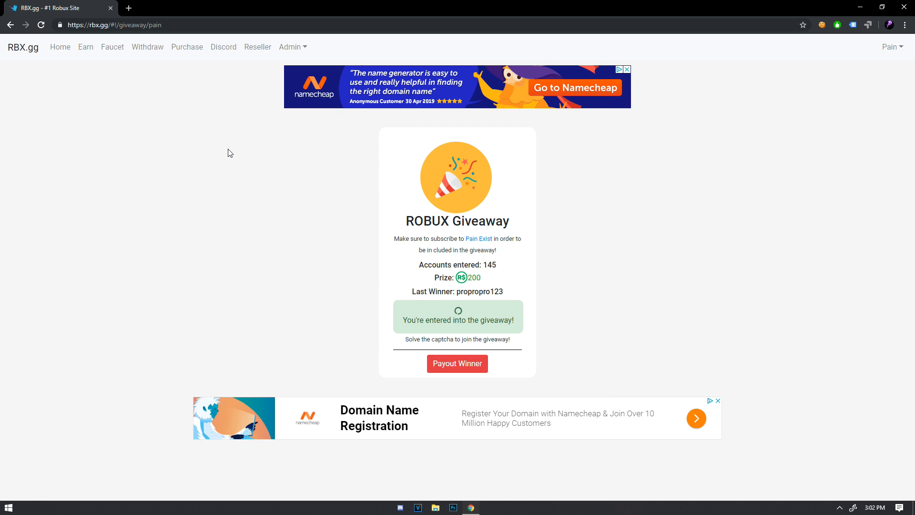
mouse_move(406, 303)
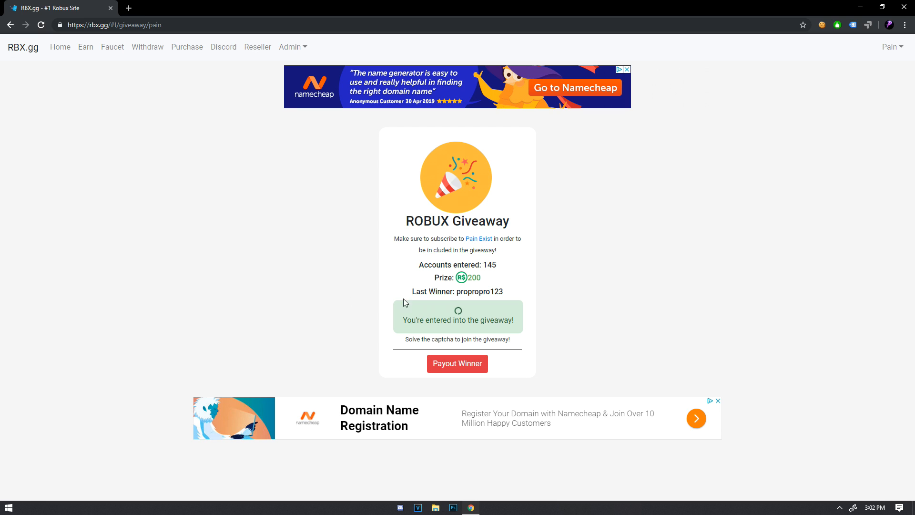
mouse_move(440, 310)
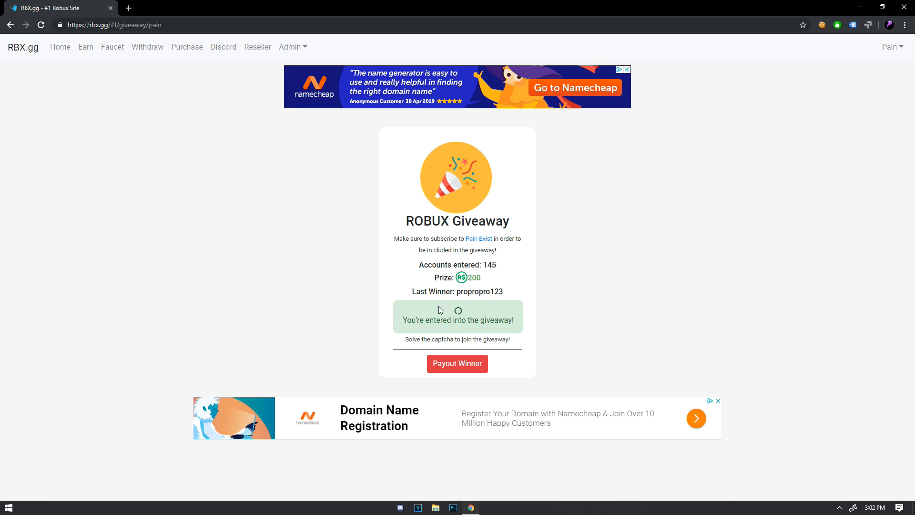
mouse_move(456, 379)
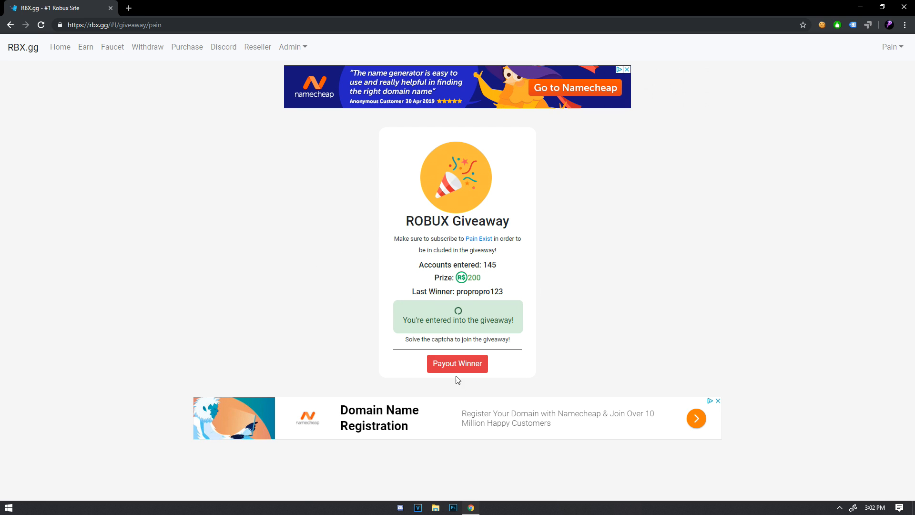
Pay out the giveaway winner so the ROBUX Giveaway page reads as ended with zero entries.
left_click(457, 363)
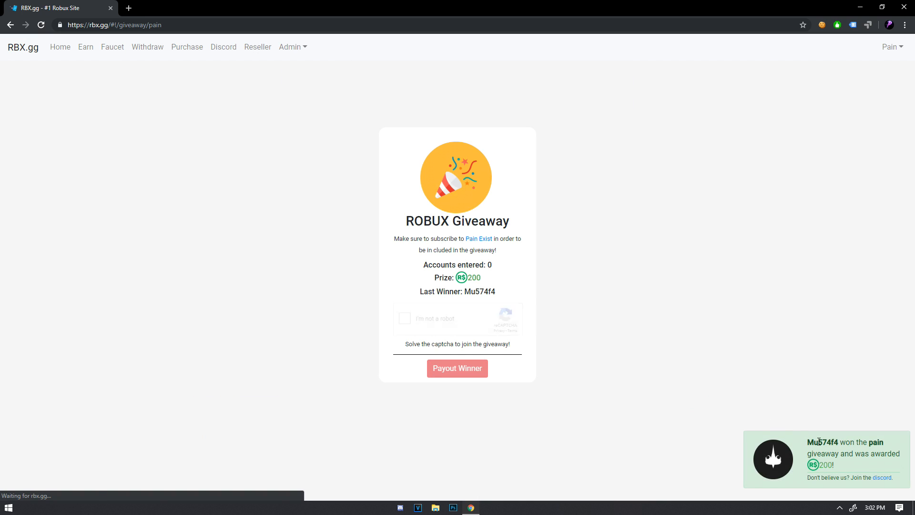
left_click(457, 368)
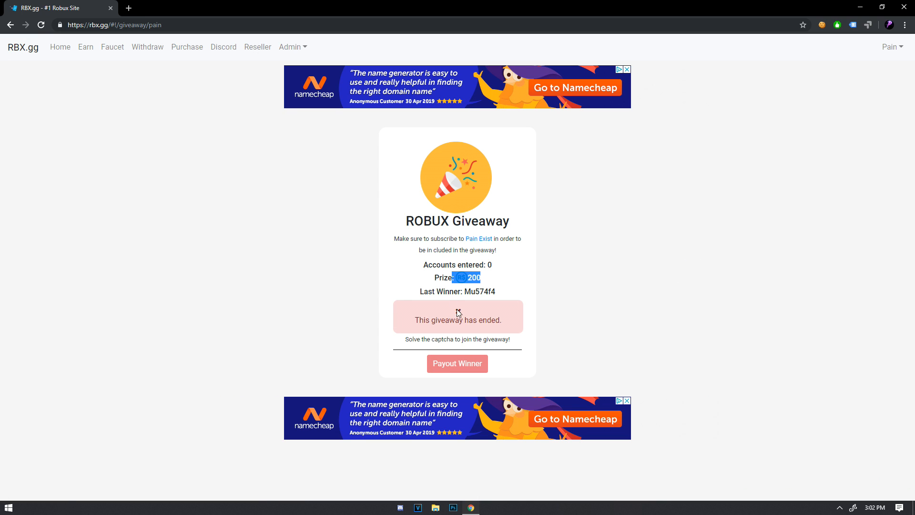
mouse_move(516, 264)
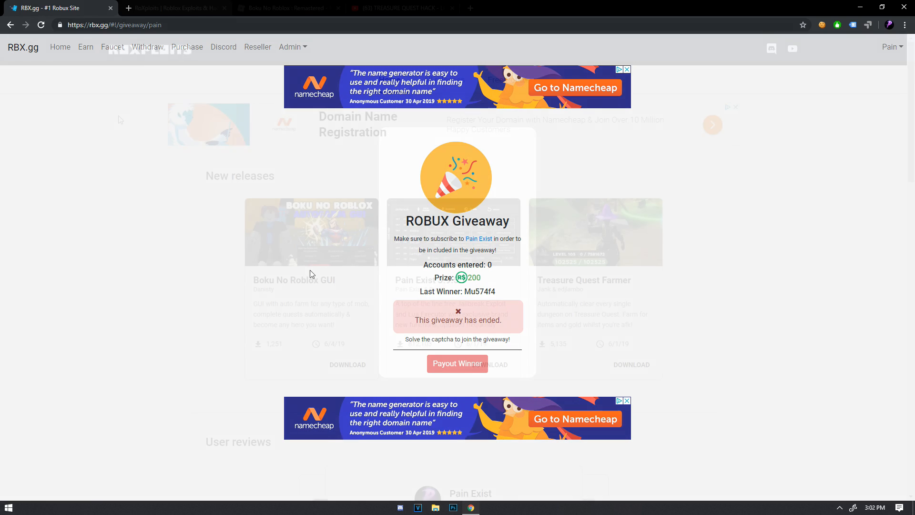
Show the RoXploits All releases list filtered to Scripts, listing Boku No Roblox GUI.
left_click(175, 8)
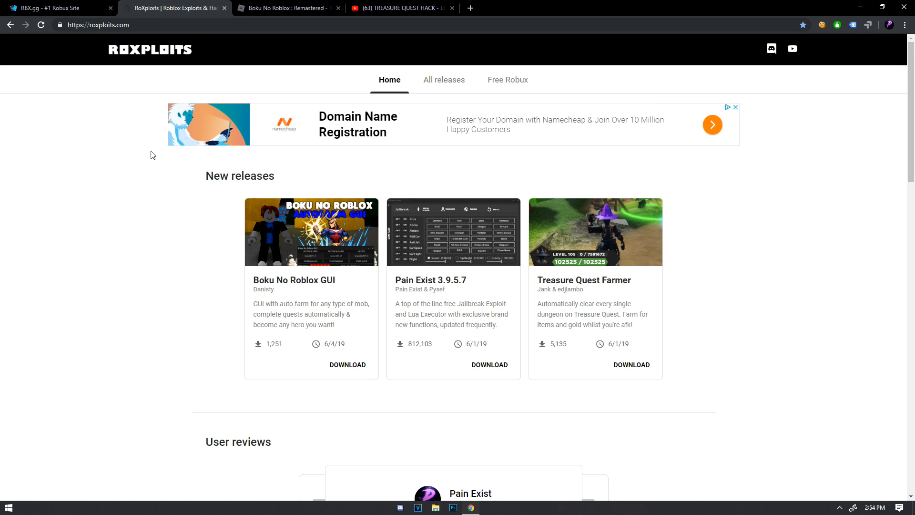
mouse_move(228, 204)
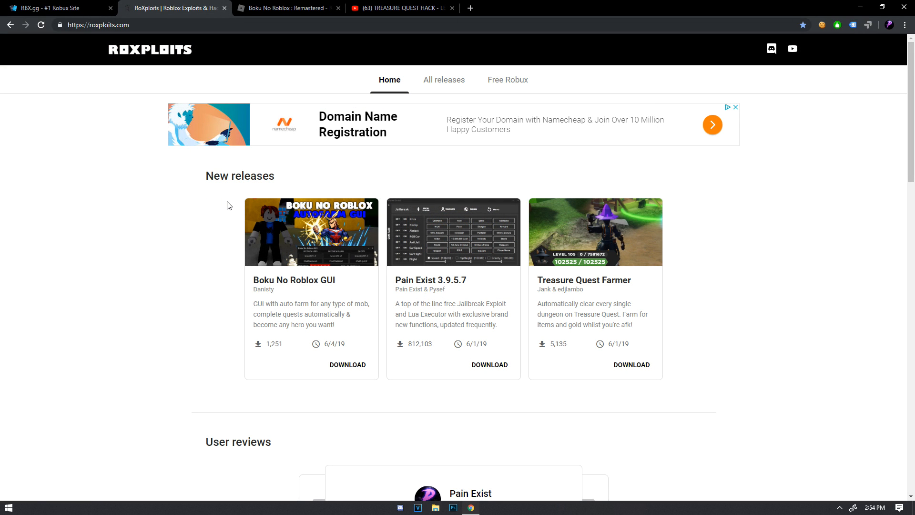
mouse_move(200, 247)
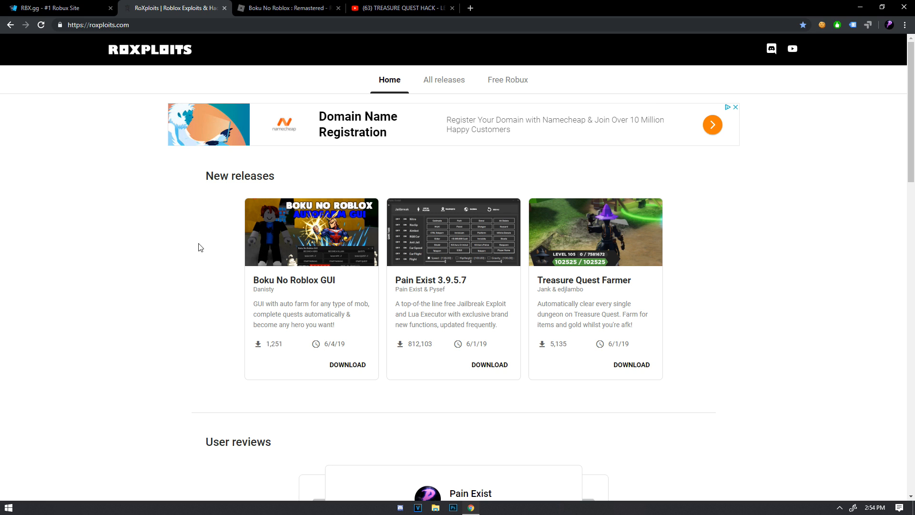
mouse_move(245, 291)
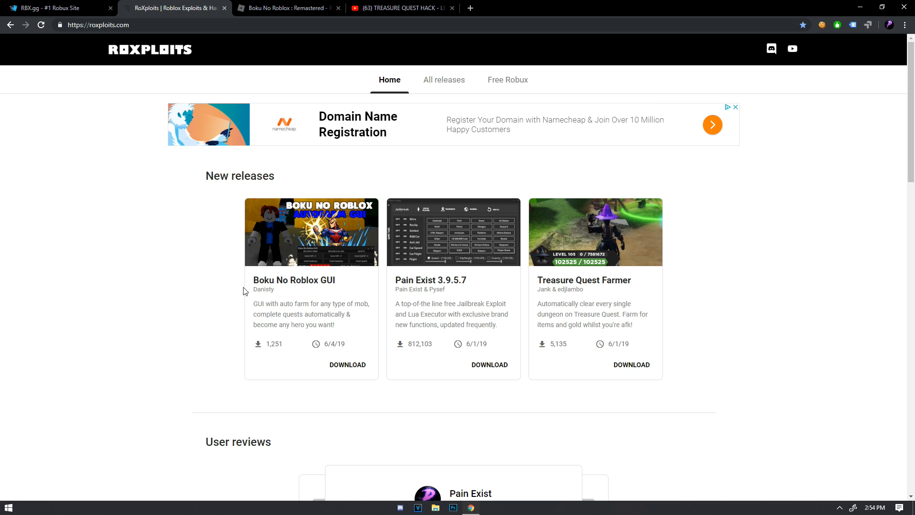
mouse_move(347, 365)
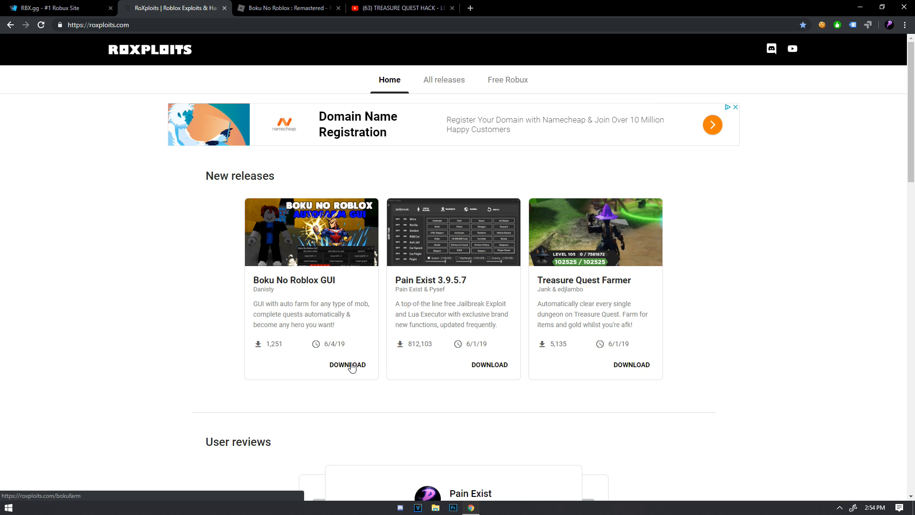
left_click(443, 79)
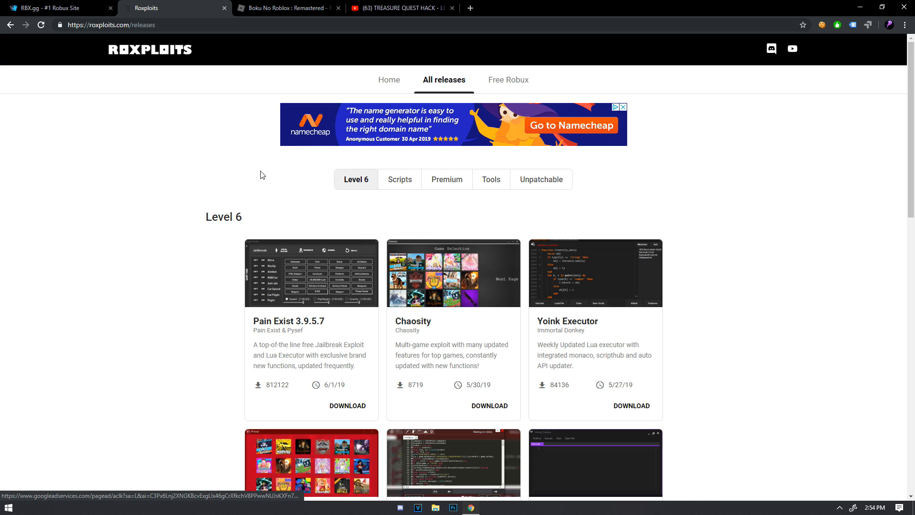
left_click(399, 179)
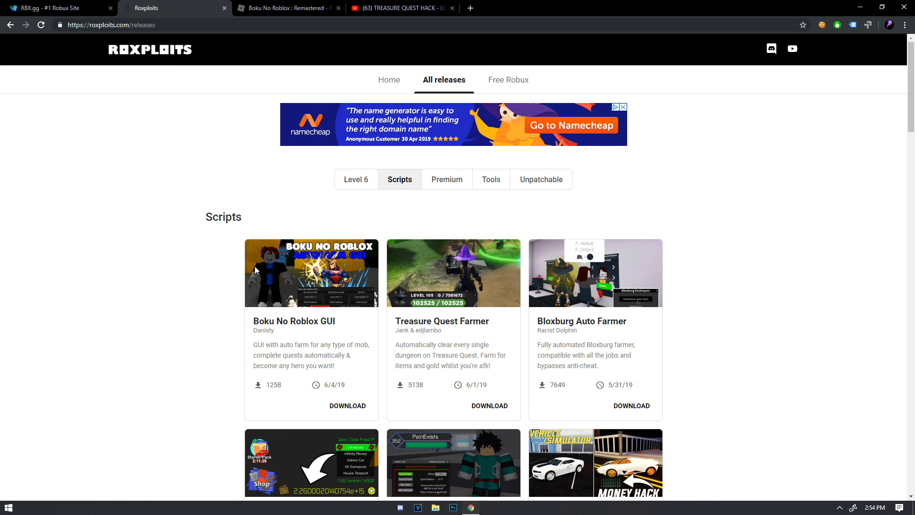
double_click(263, 330)
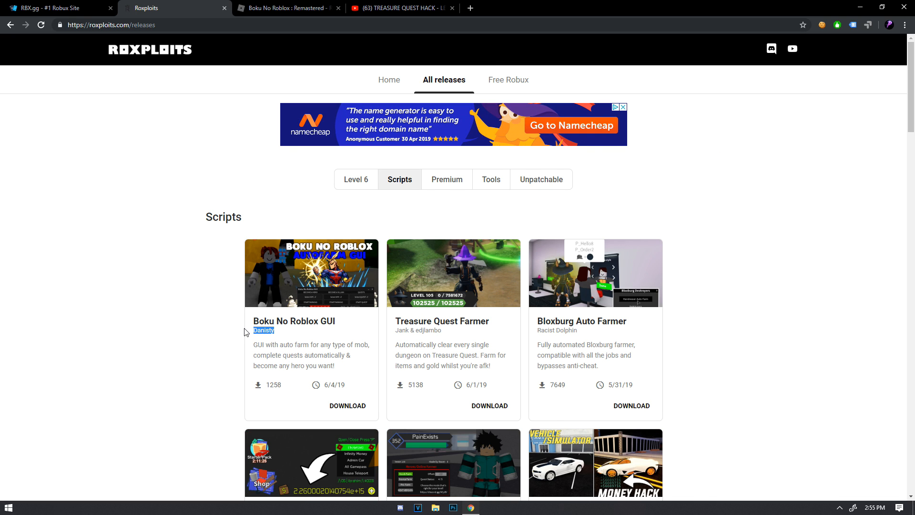
Download the Boku No Roblox GUI script as a .txt file and open it from the download bar.
left_click(347, 407)
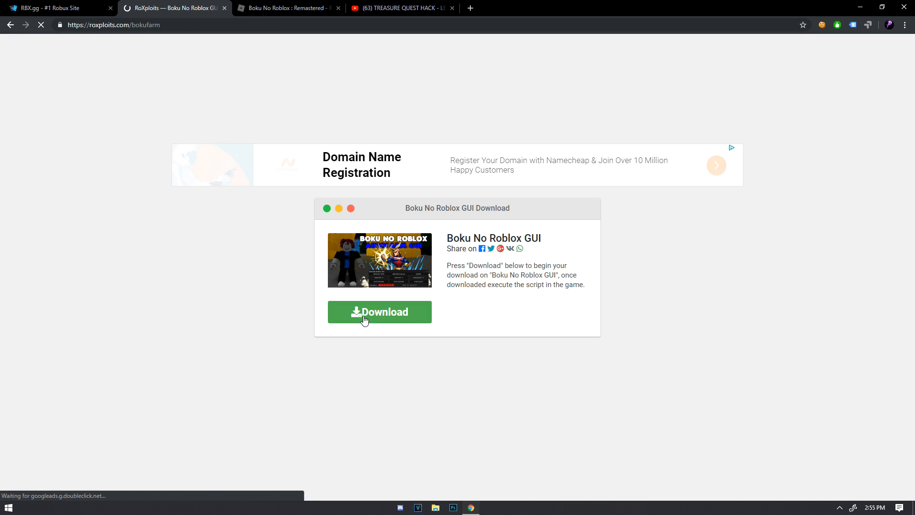
left_click(379, 310)
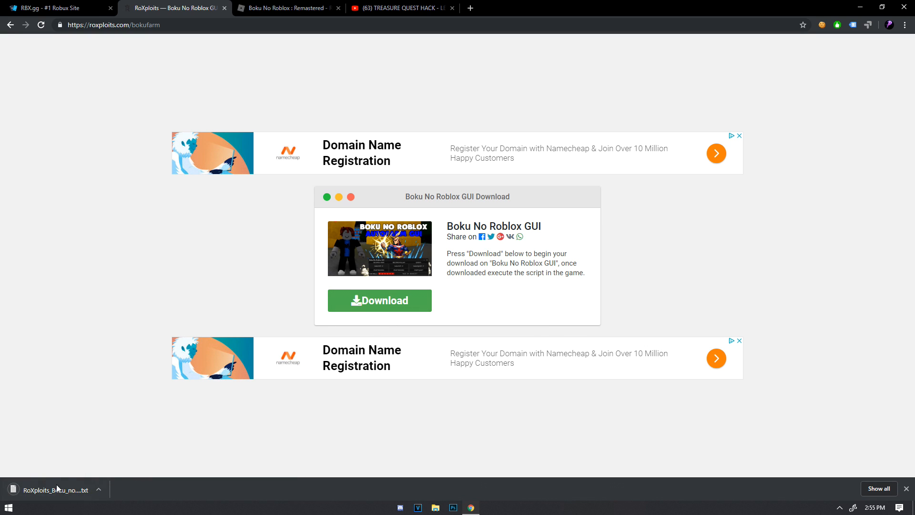
left_click(55, 489)
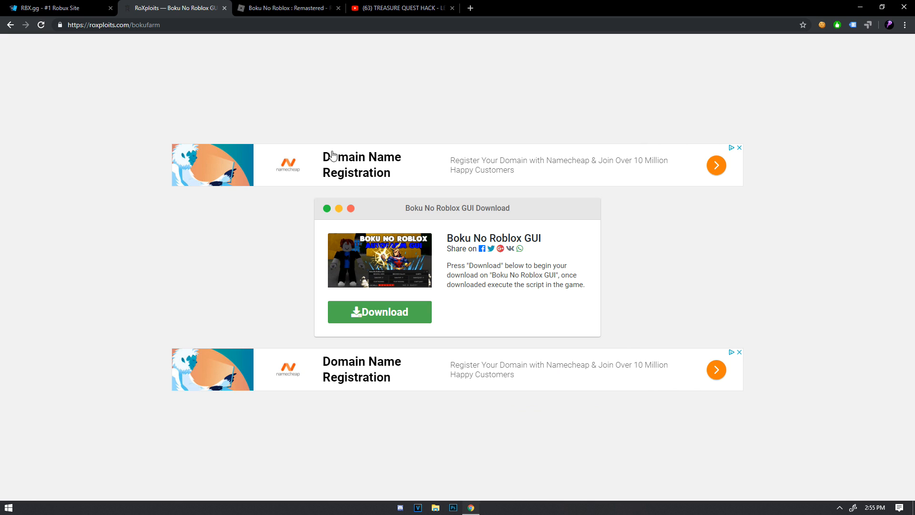
Launch Boku No Roblox : Remastered from its Roblox game page with the Play button.
left_click(286, 7)
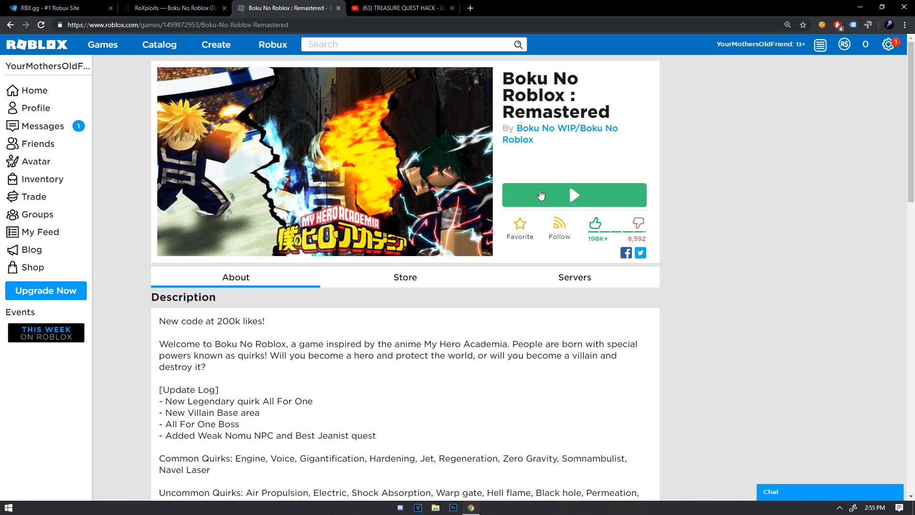
left_click(574, 194)
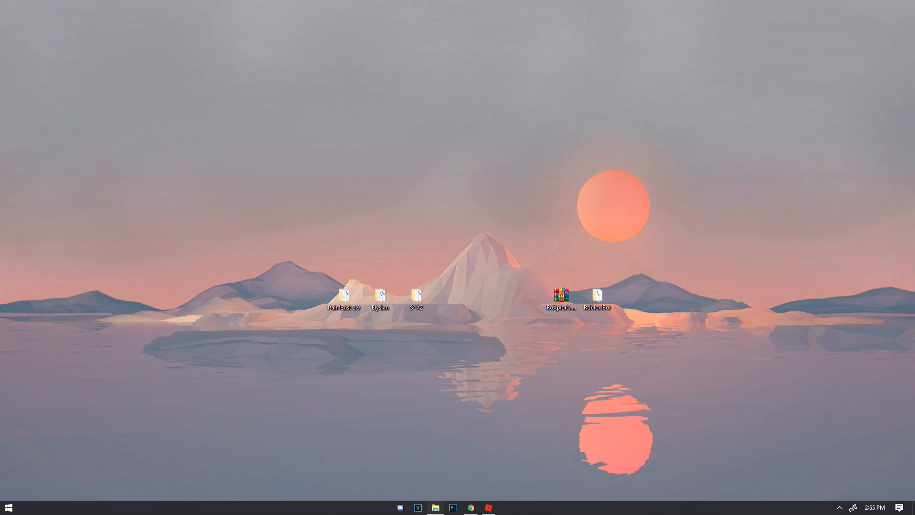
Start Synapse X.exe from the S^X2 folder on the desktop.
double_click(417, 295)
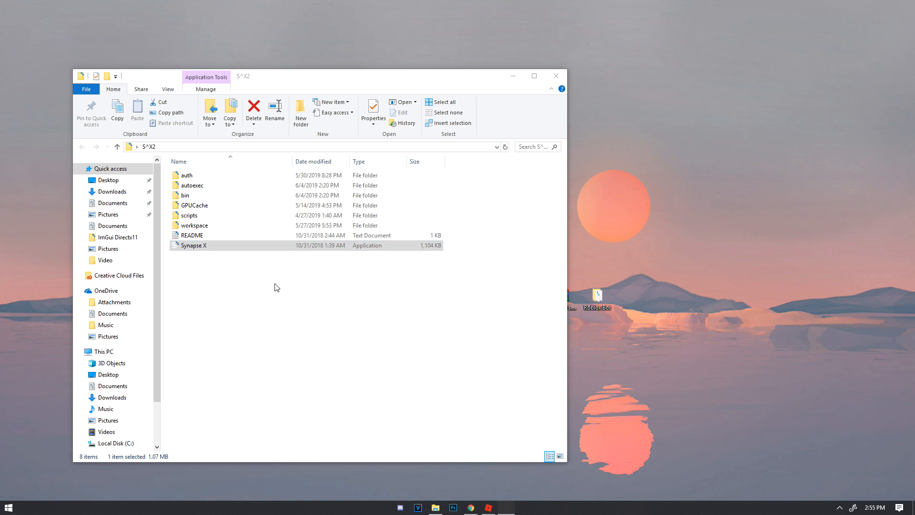
double_click(194, 245)
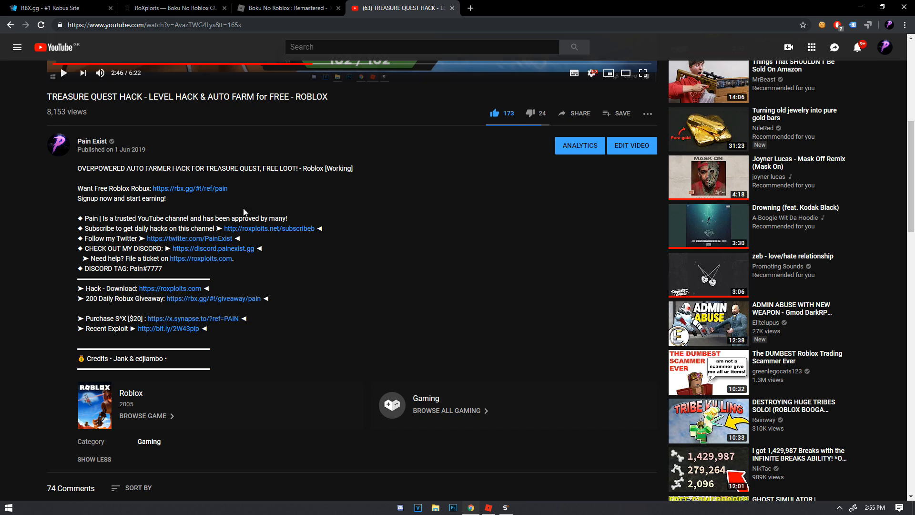
Open the x.synapse.to purchase link from the video description, showing payment options.
scroll("down", 3)
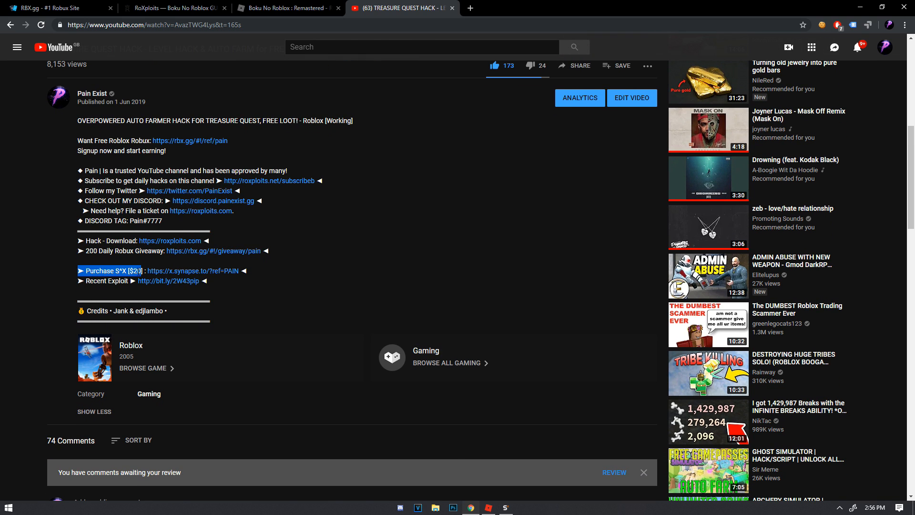
left_click(194, 271)
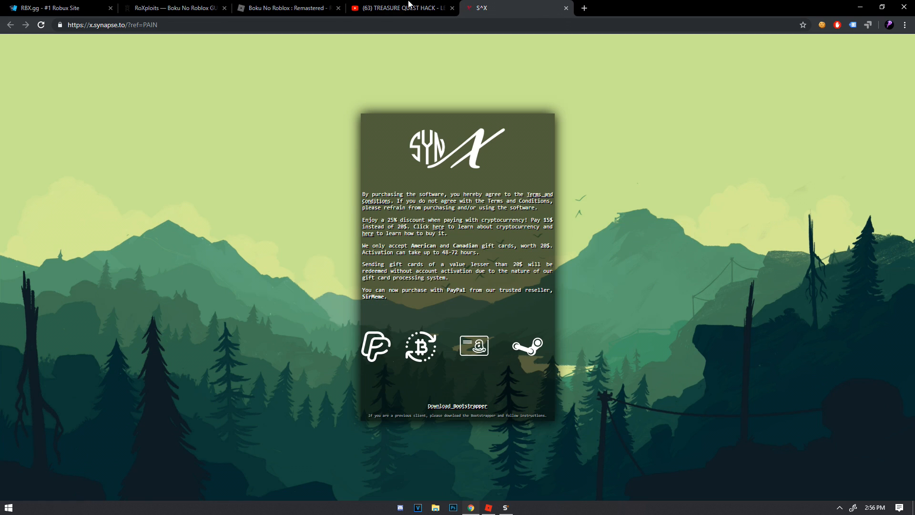
mouse_move(203, 306)
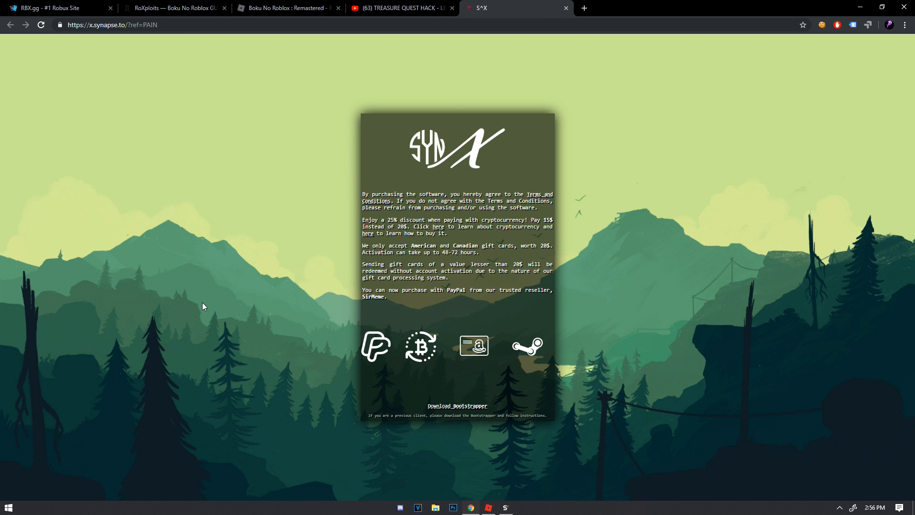
mouse_move(283, 191)
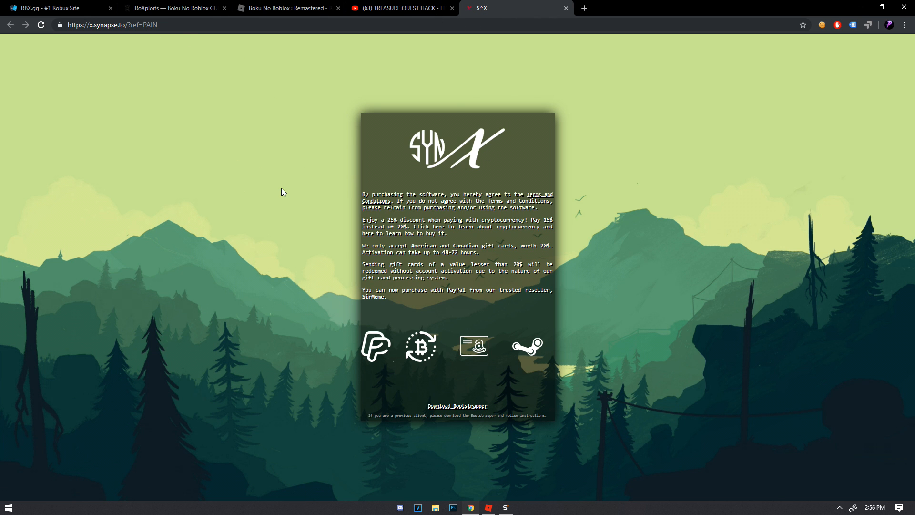
mouse_move(397, 368)
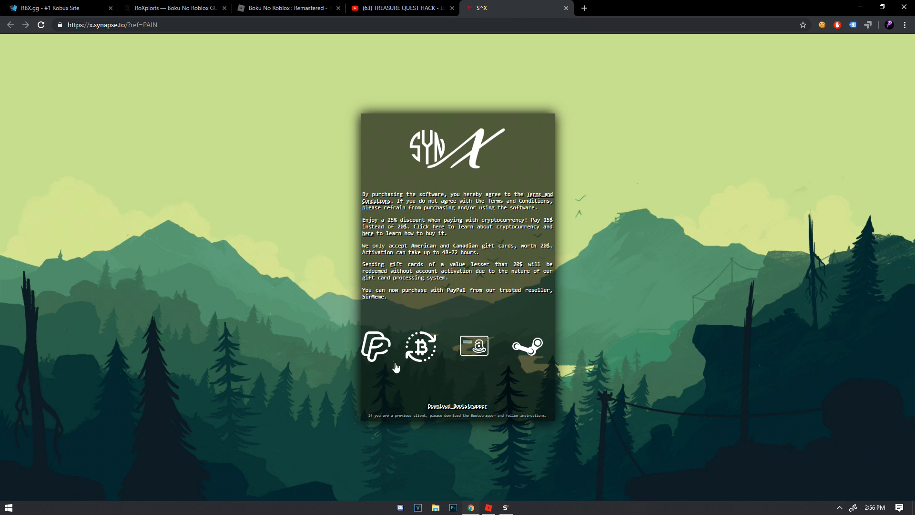
mouse_move(420, 343)
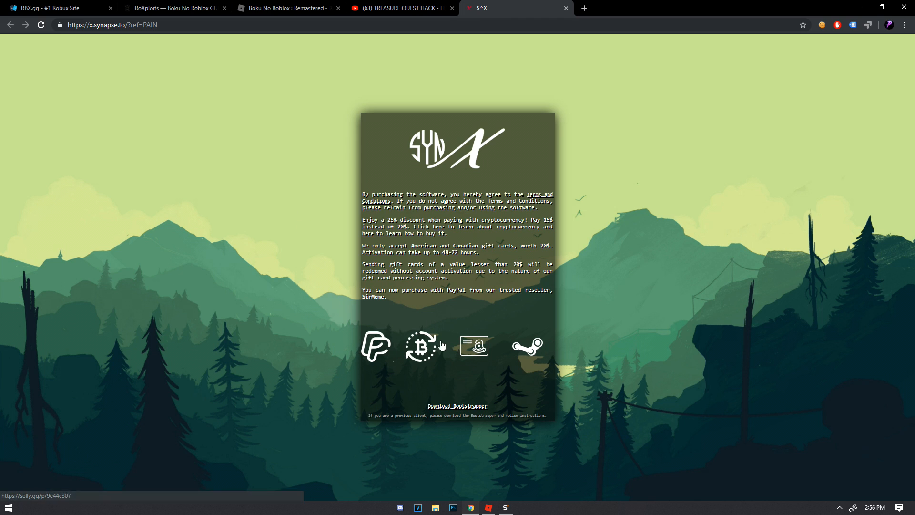
mouse_move(474, 345)
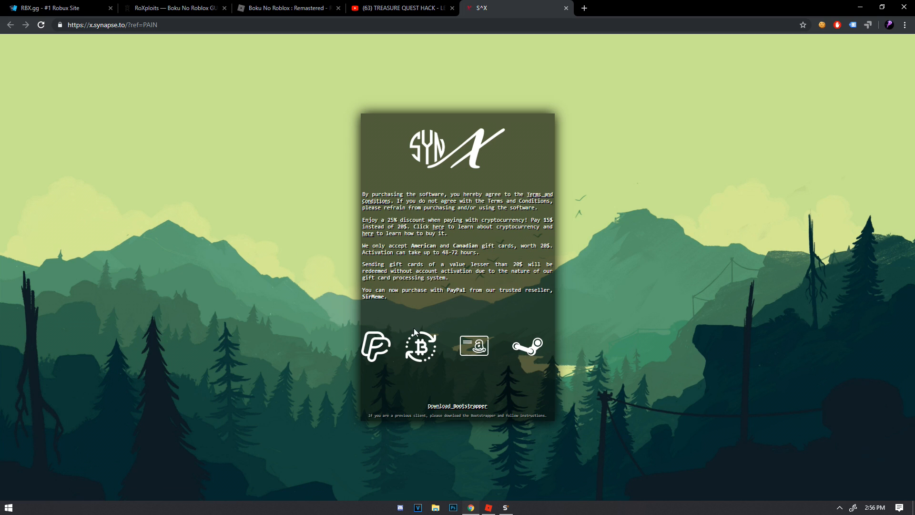
mouse_move(355, 244)
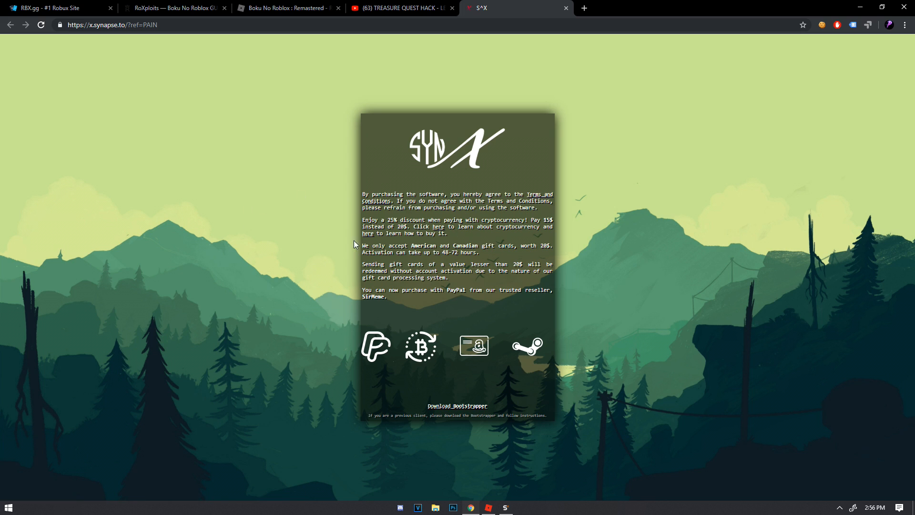
mouse_move(337, 373)
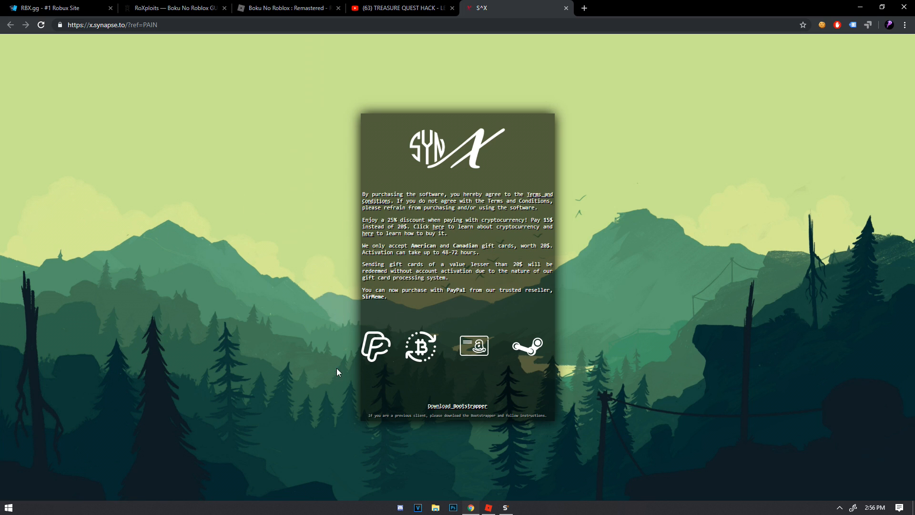
mouse_move(348, 337)
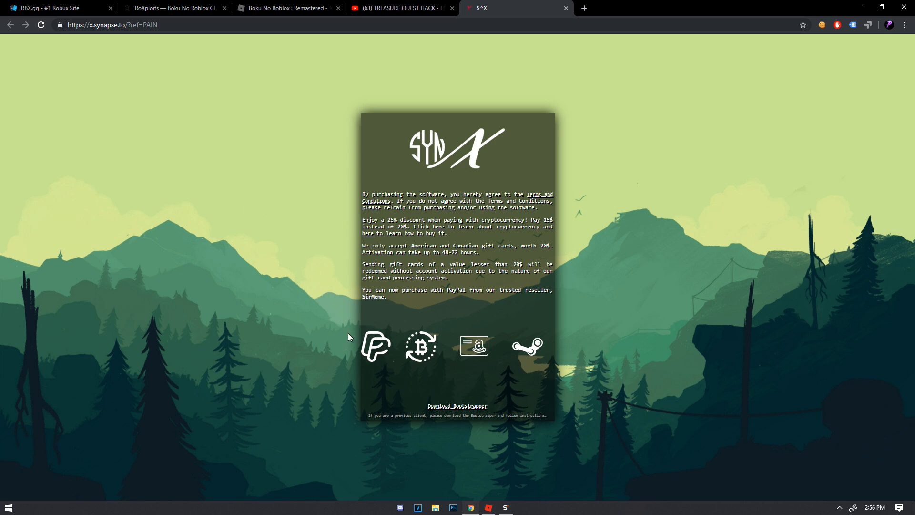
mouse_move(443, 394)
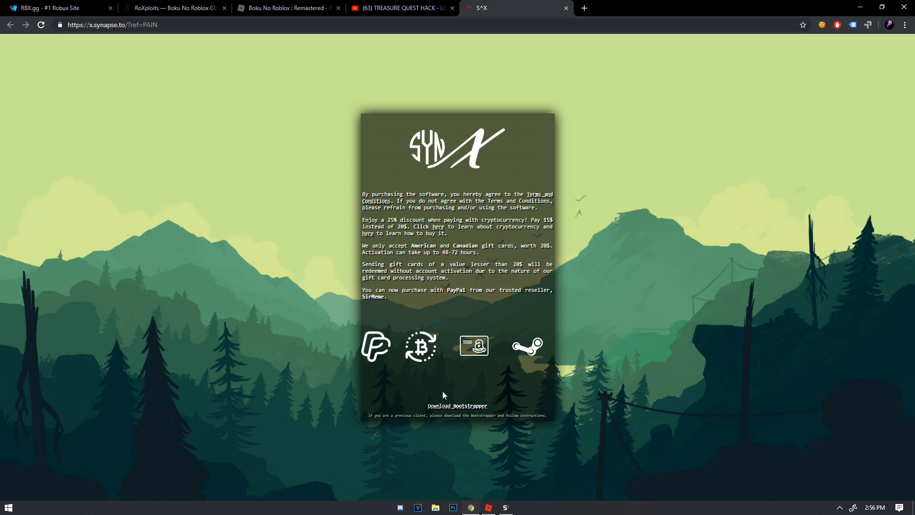
mouse_move(470, 414)
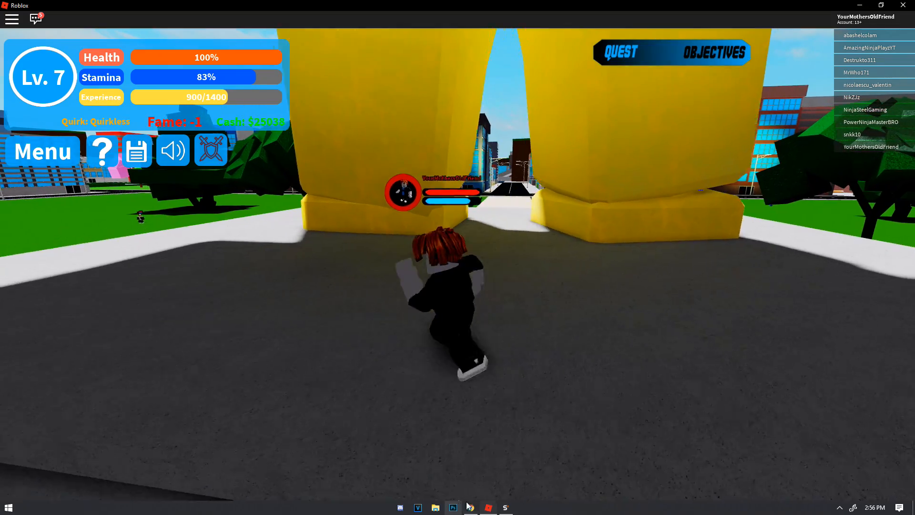
Execute the pasted Boku No Roblox GUI script from Synapse X so its farming menu appears in game.
left_click(505, 506)
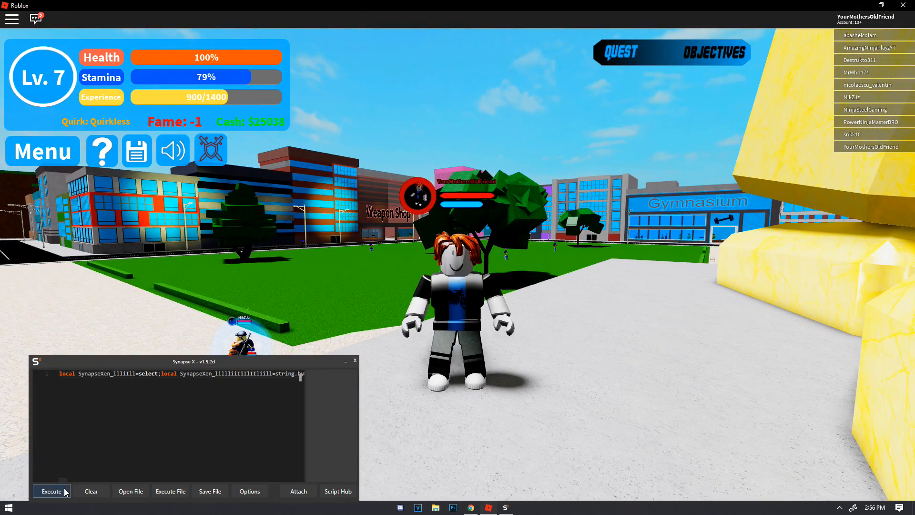
left_click(52, 491)
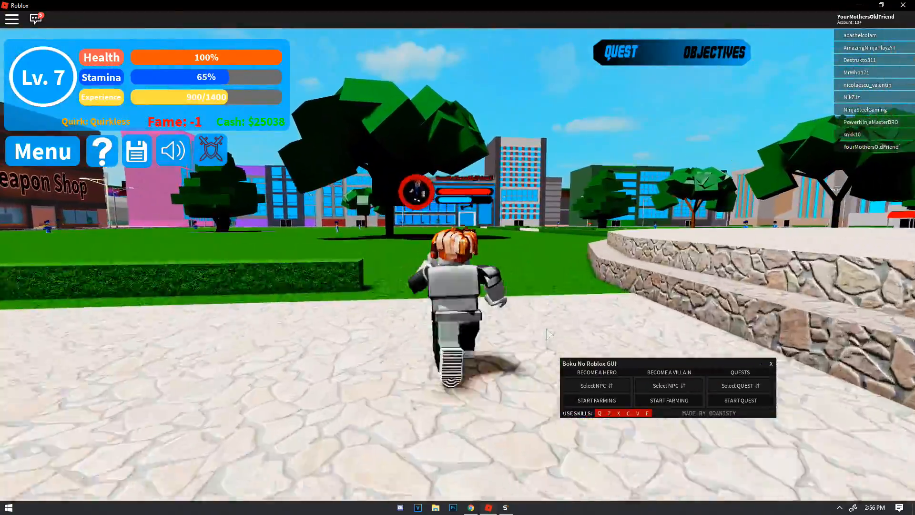
Target Criminal under Become a Hero and start the Kill Police quest, reaching level 8.
left_click(595, 385)
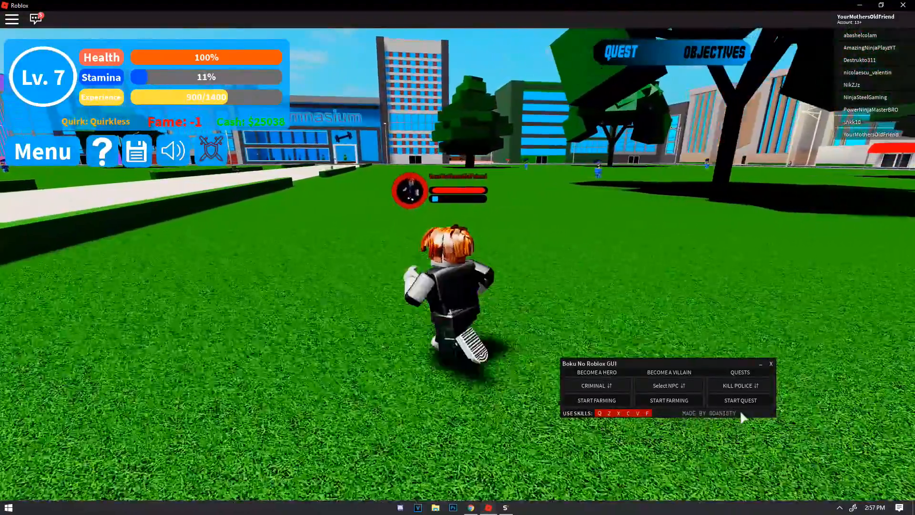
left_click(739, 400)
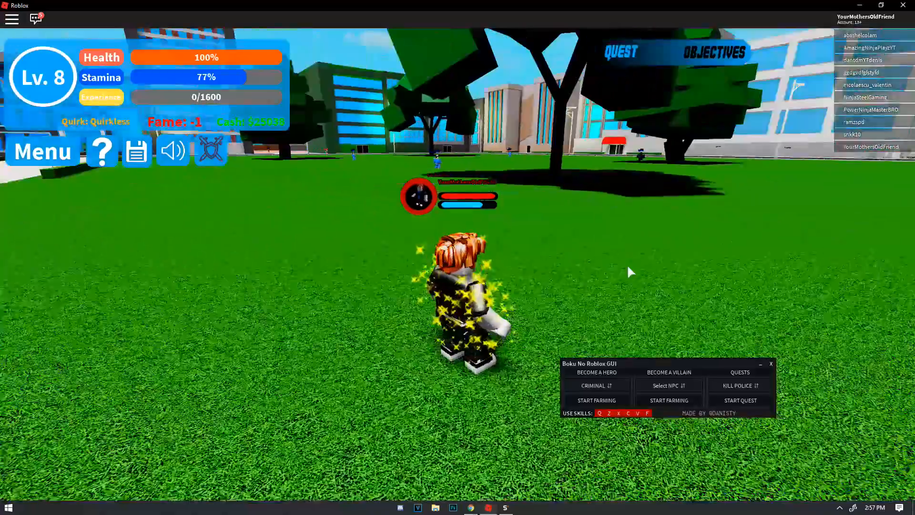
Try villain farming on Forest Beast, then leave Police as the villain target at 50/1600 experience.
left_click(668, 384)
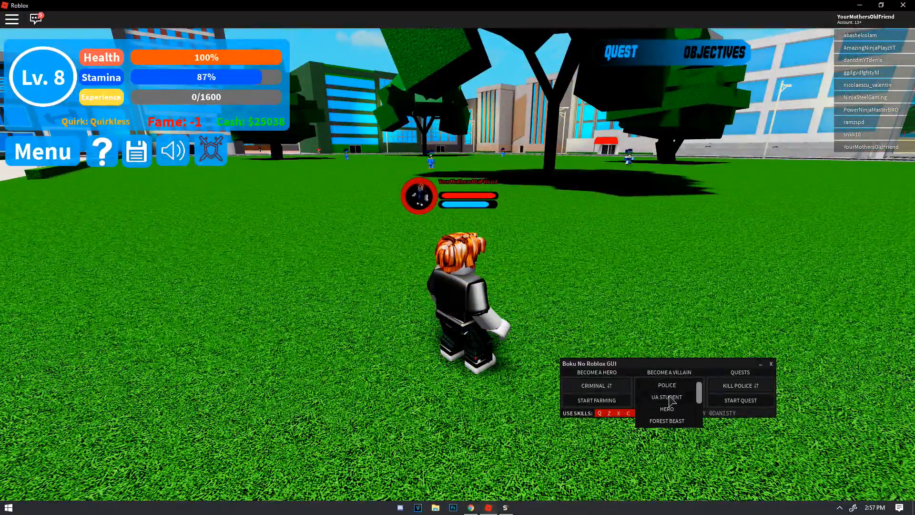
left_click(666, 384)
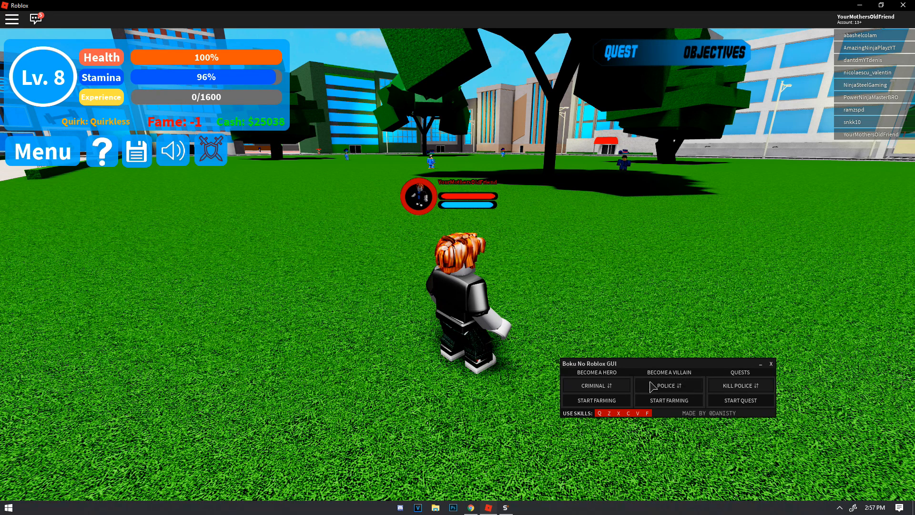
left_click(667, 385)
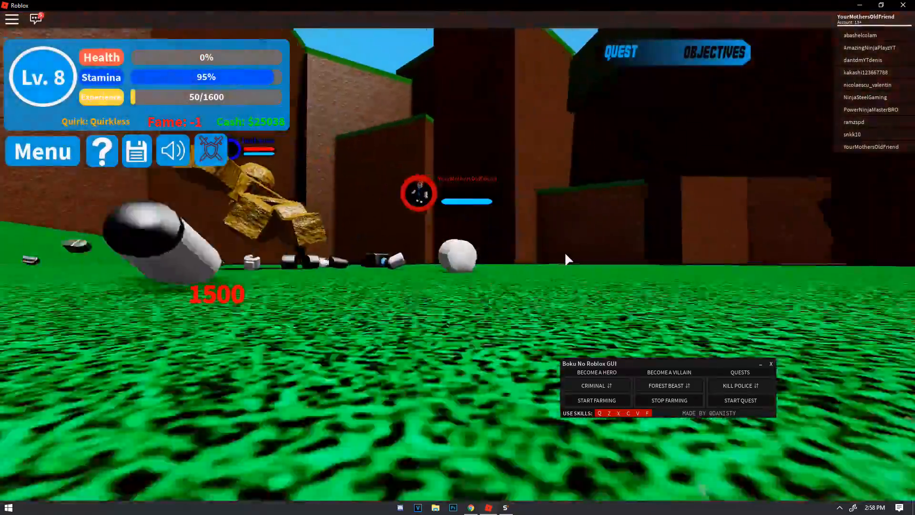
left_click(669, 385)
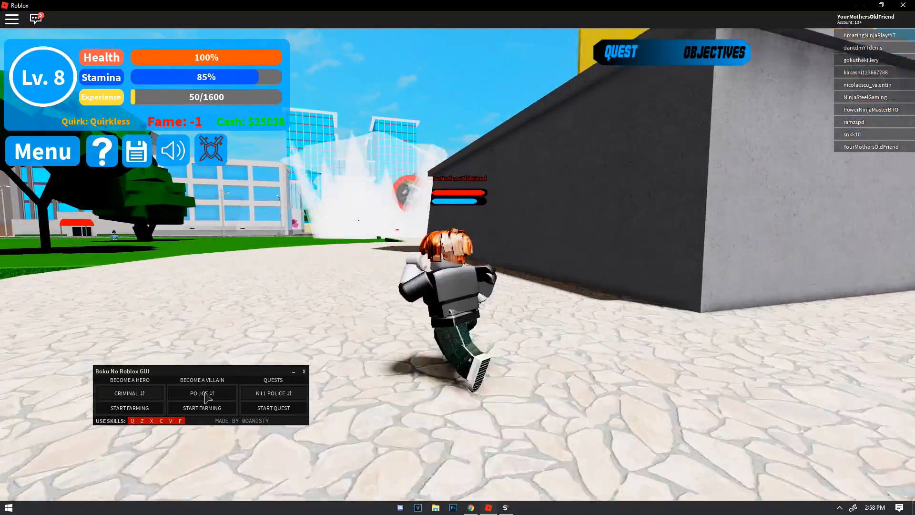
Start hero farming with the Kill Criminal quest until experience reaches 1200/1600, then switch to Chrome.
left_click(129, 407)
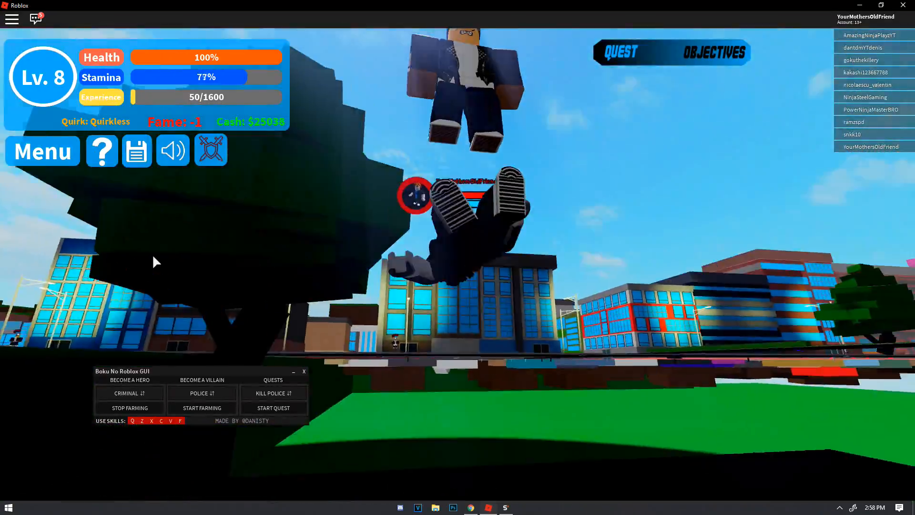
left_click(274, 379)
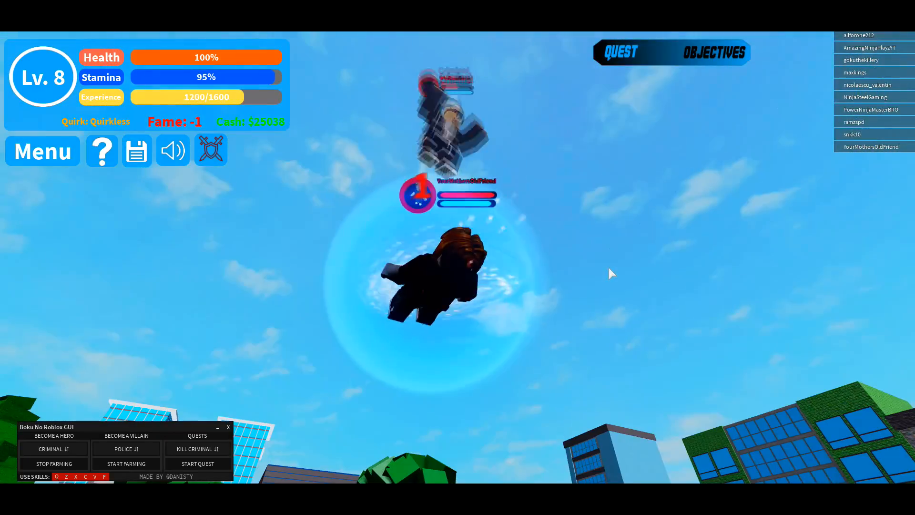
key("q")
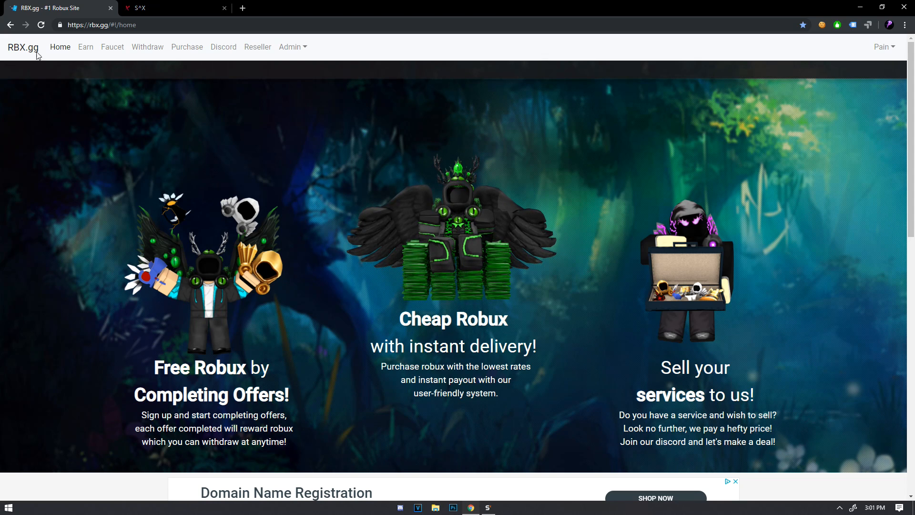
scroll("down", 3)
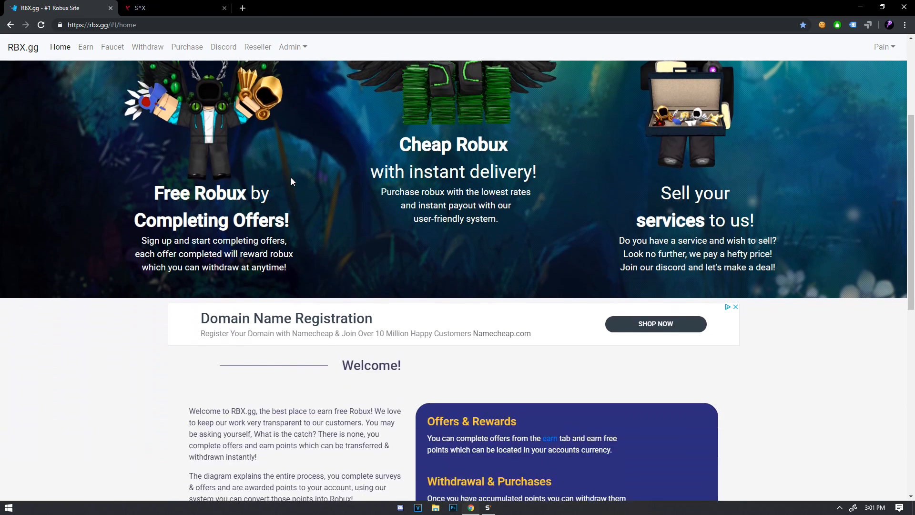
scroll("up", 3)
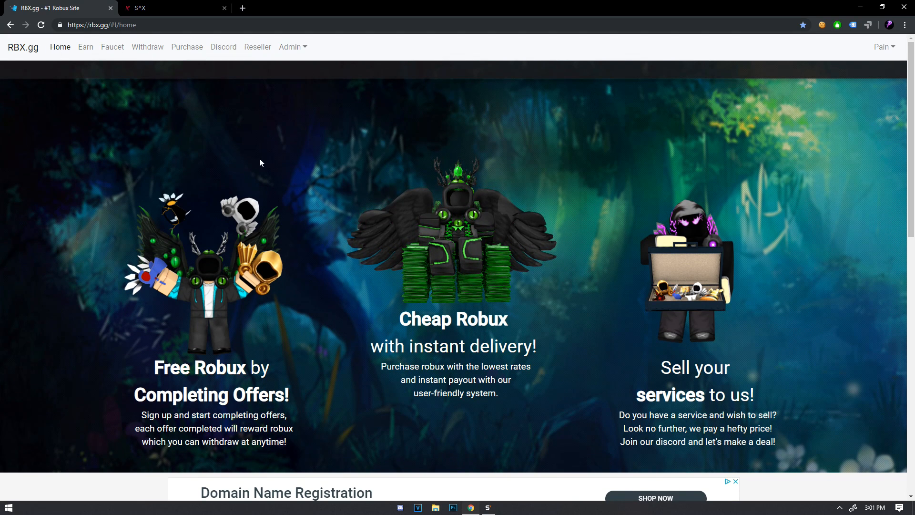
mouse_move(251, 195)
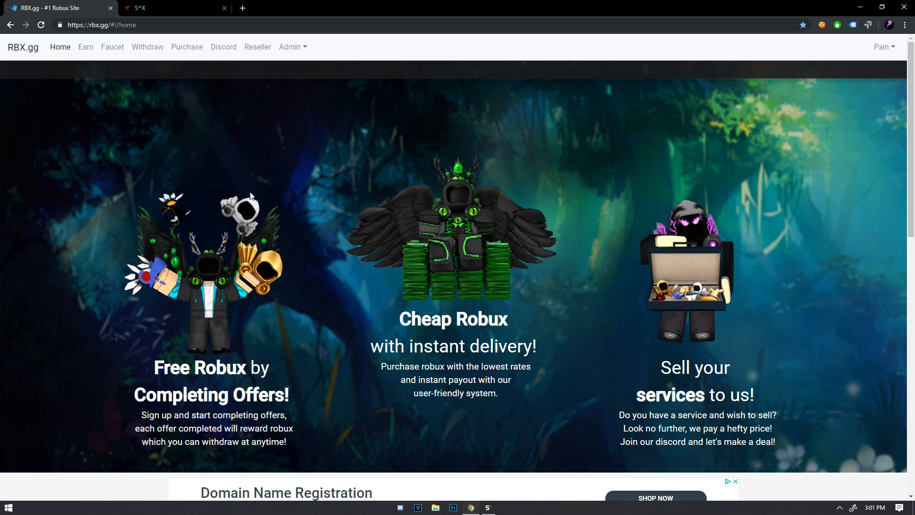
mouse_move(199, 113)
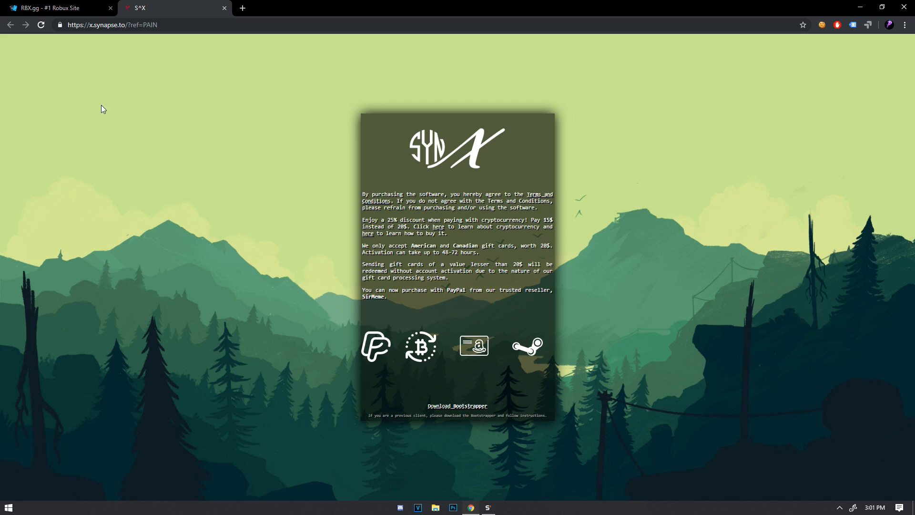
mouse_move(42, 157)
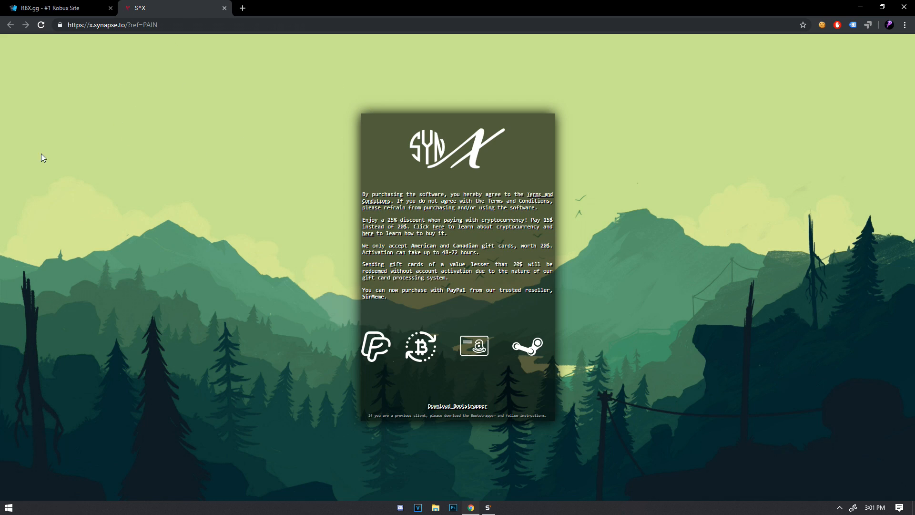
mouse_move(175, 230)
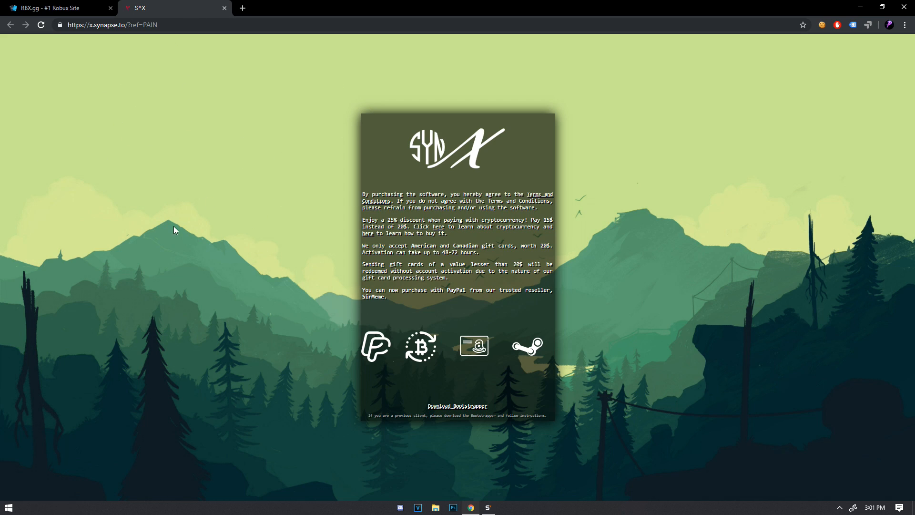
mouse_move(845, 362)
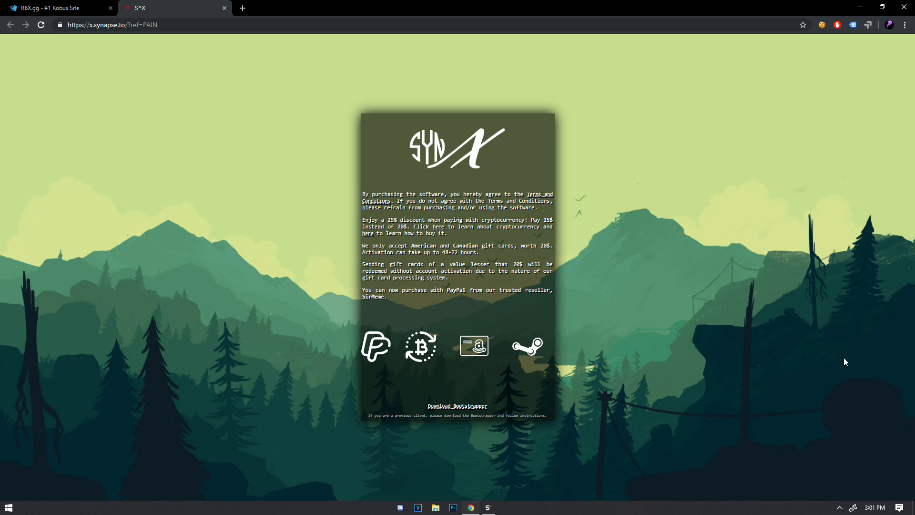
mouse_move(233, 288)
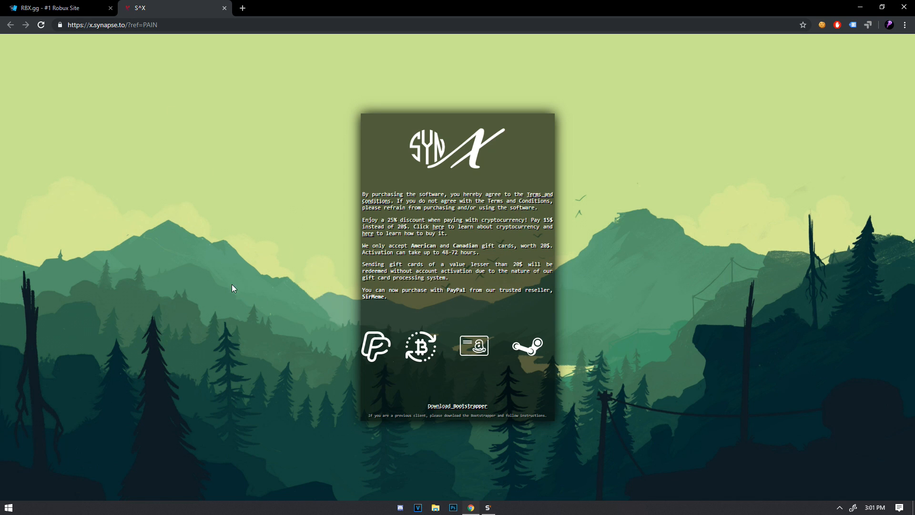
Show the Synapse X purchase page in Chrome instead of the RBX.gg site.
key("f11")
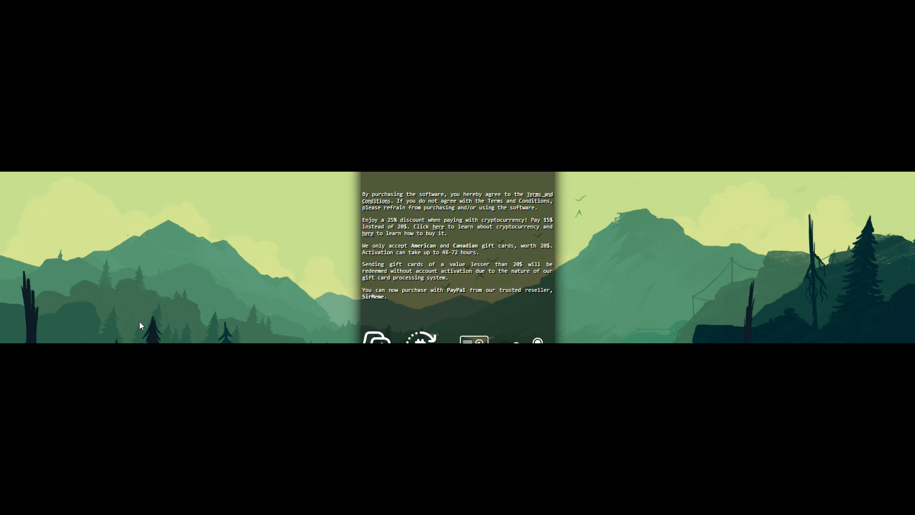